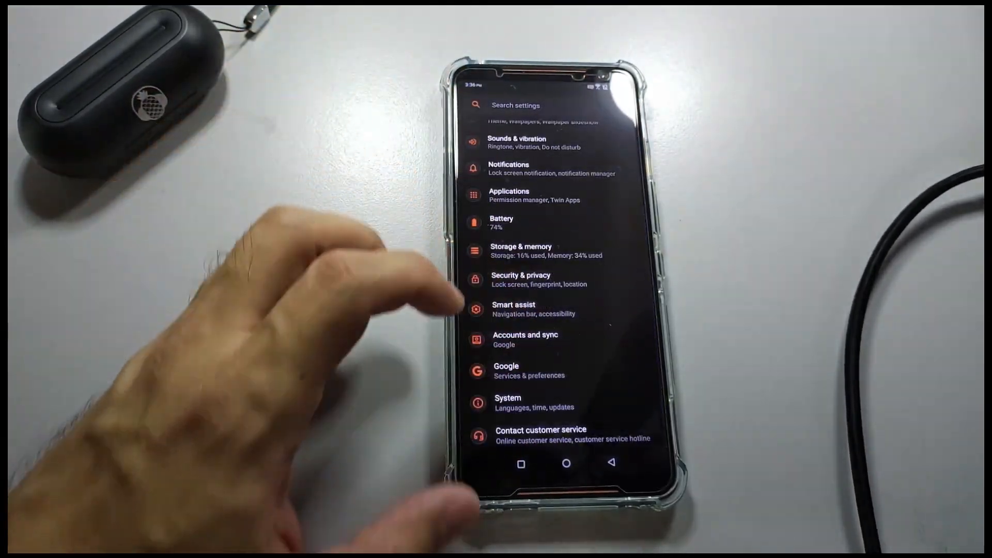
# Step: Leave Settings and the ASUS App Store, returning the phone to its home screen
pyautogui.click(508, 402)
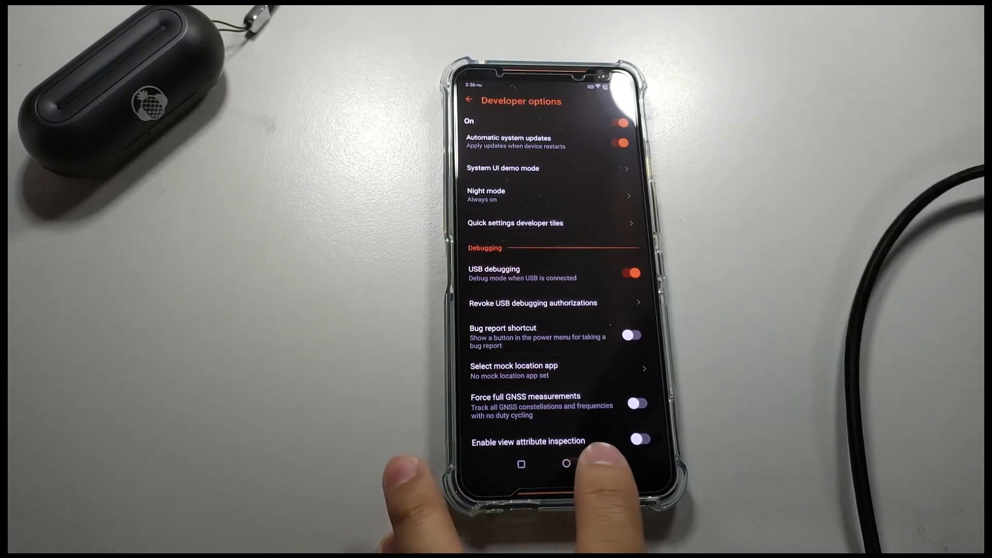
pyautogui.click(468, 101)
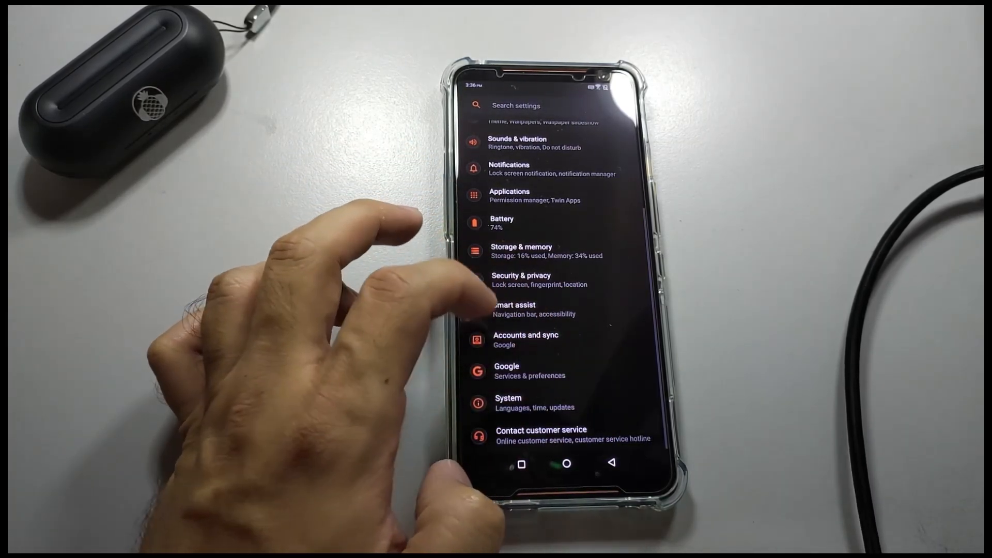
pyautogui.click(526, 340)
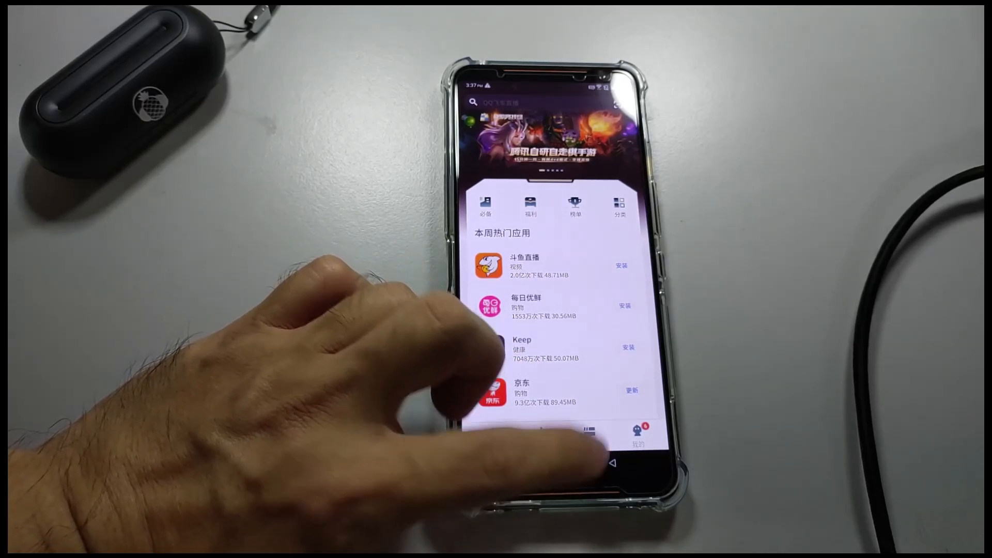
pyautogui.click(614, 464)
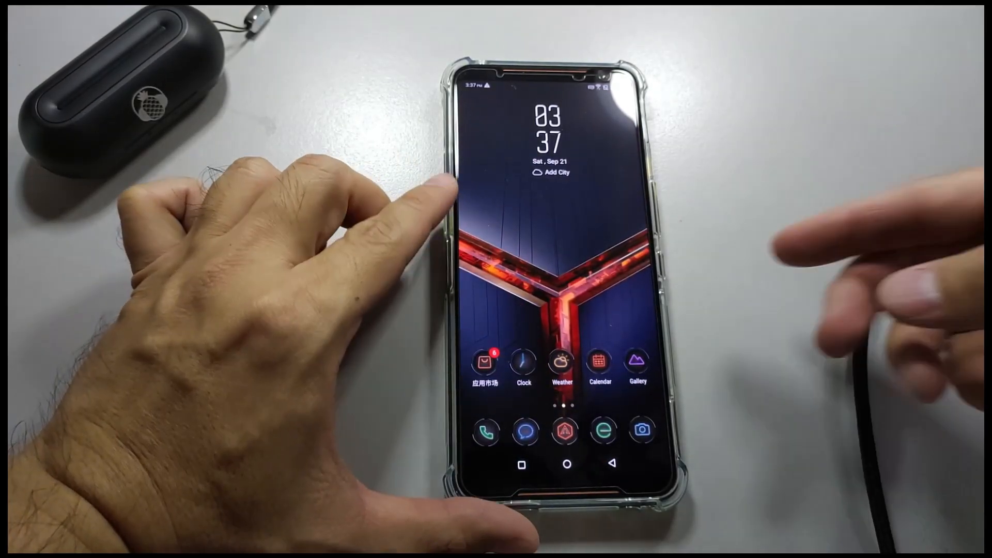